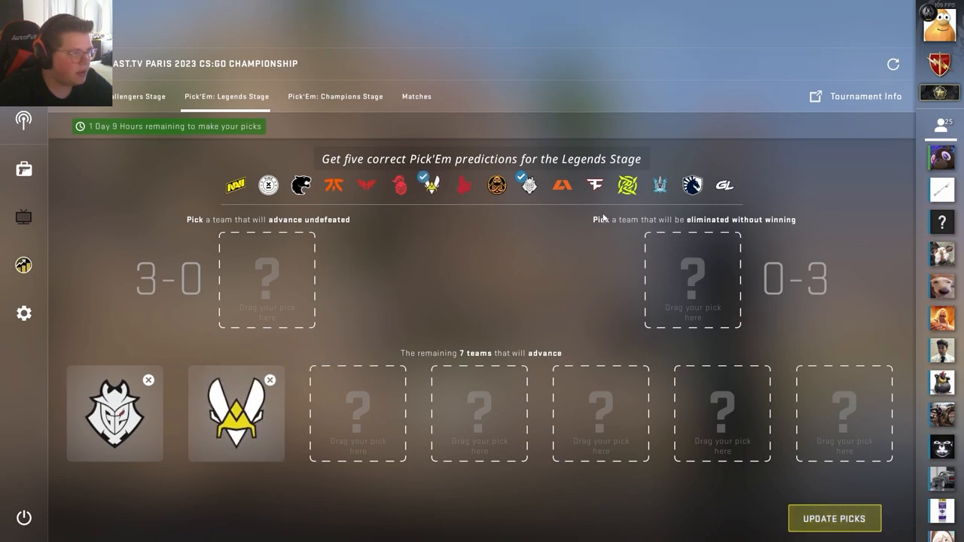
- Fill the seven advance slots, GamerLegion at 0-3, Ninjas in Pyjamas at 3-0, and submit with Update Picks
{"action": "left_click", "coordinate": [594, 185]}
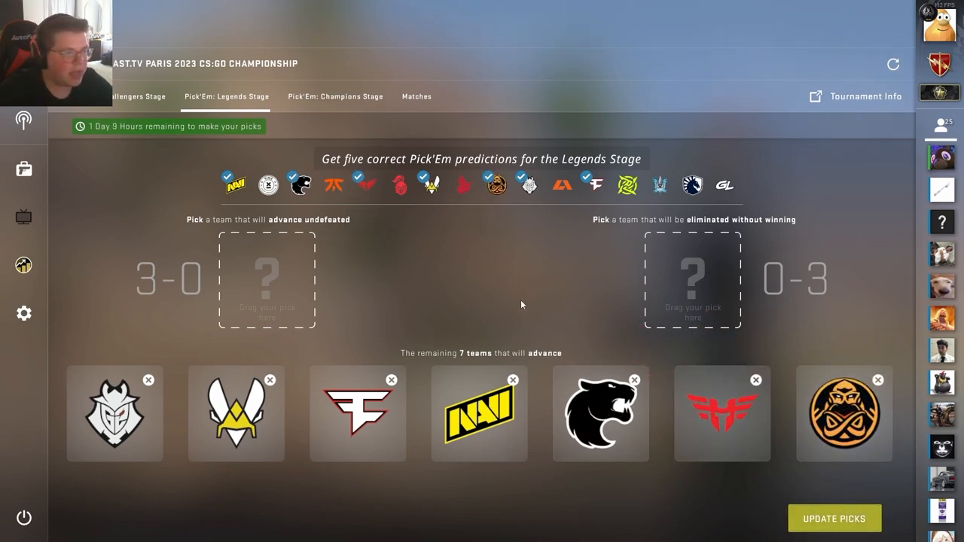
{"action": "left_click_drag", "start_coordinate": [724, 185], "coordinate": [693, 279]}
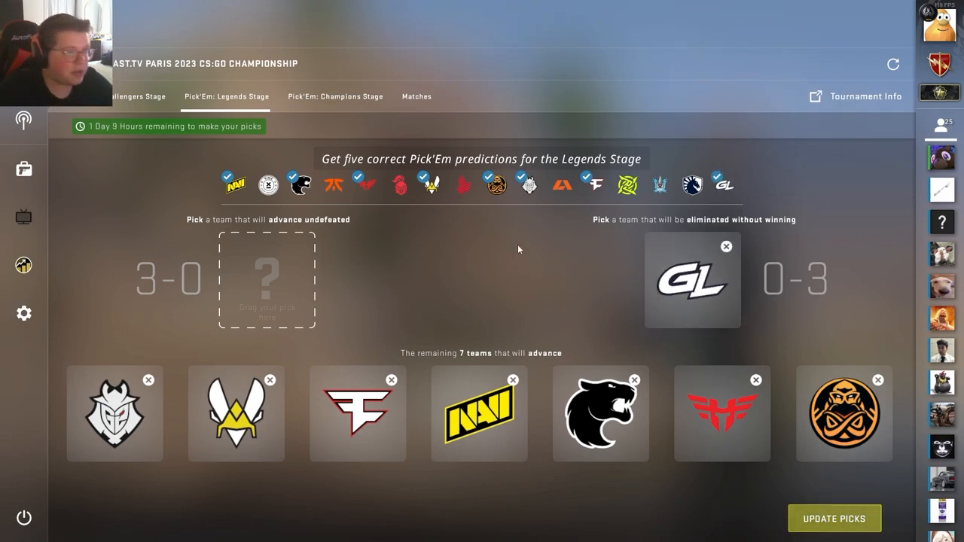
{"action": "left_click", "coordinate": [626, 184]}
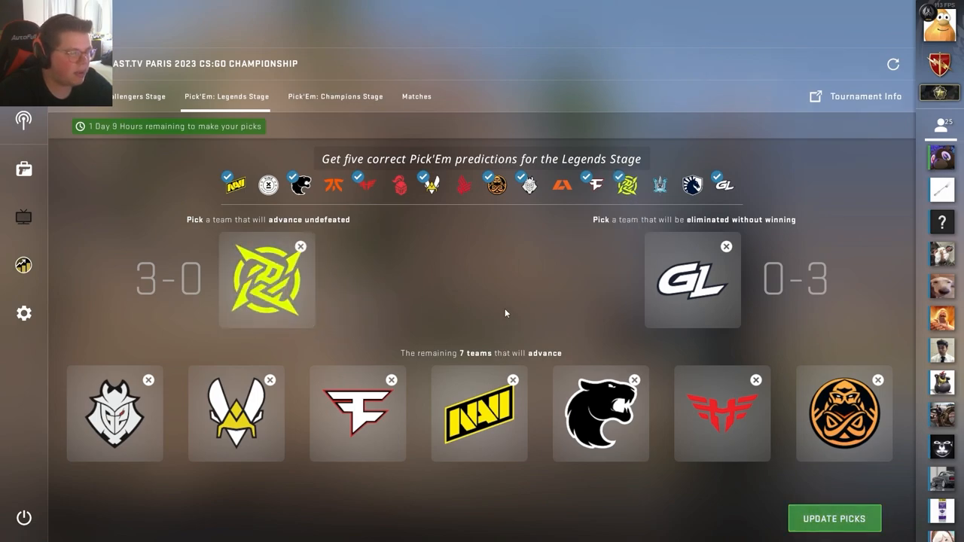
{"action": "left_click", "coordinate": [835, 518]}
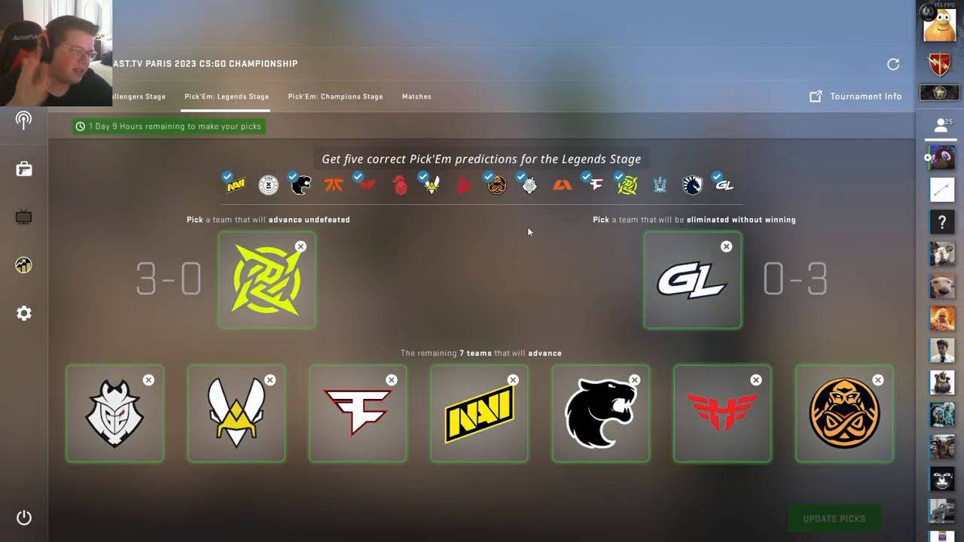
{"action": "mouse_move", "coordinate": [516, 242]}
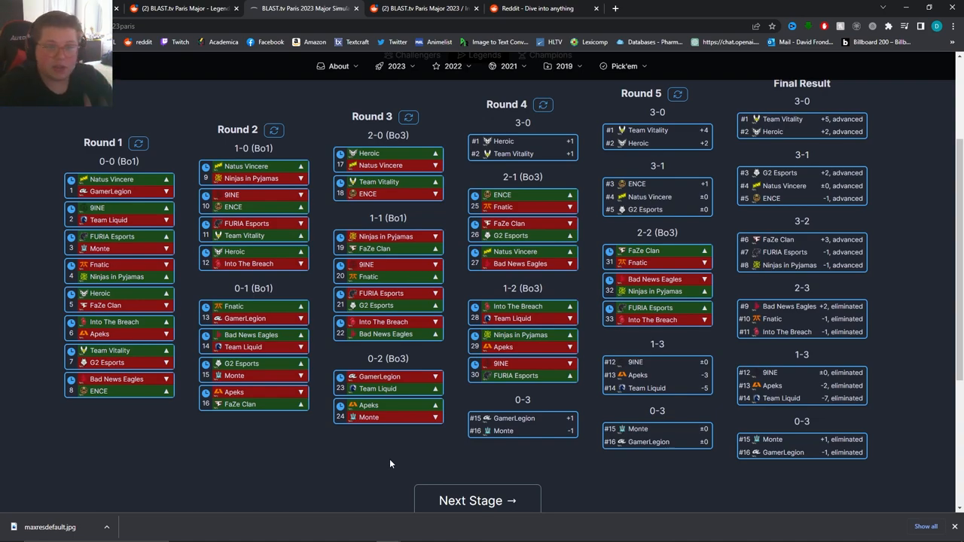
{"action": "mouse_move", "coordinate": [781, 141]}
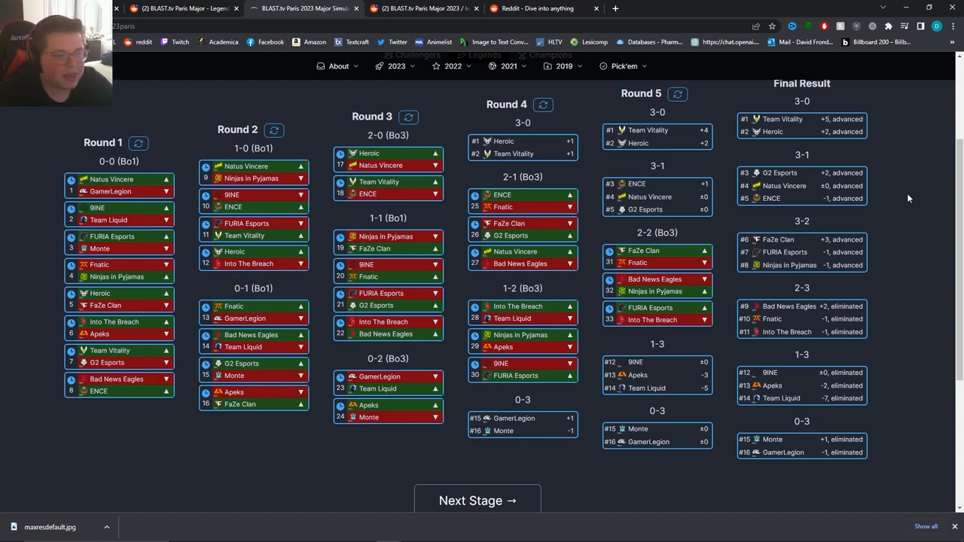
{"action": "mouse_move", "coordinate": [925, 189]}
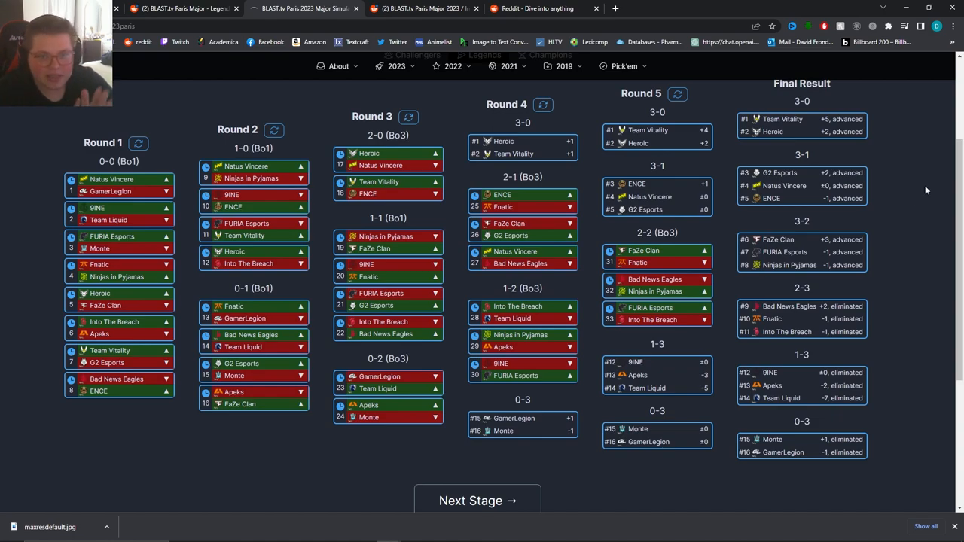